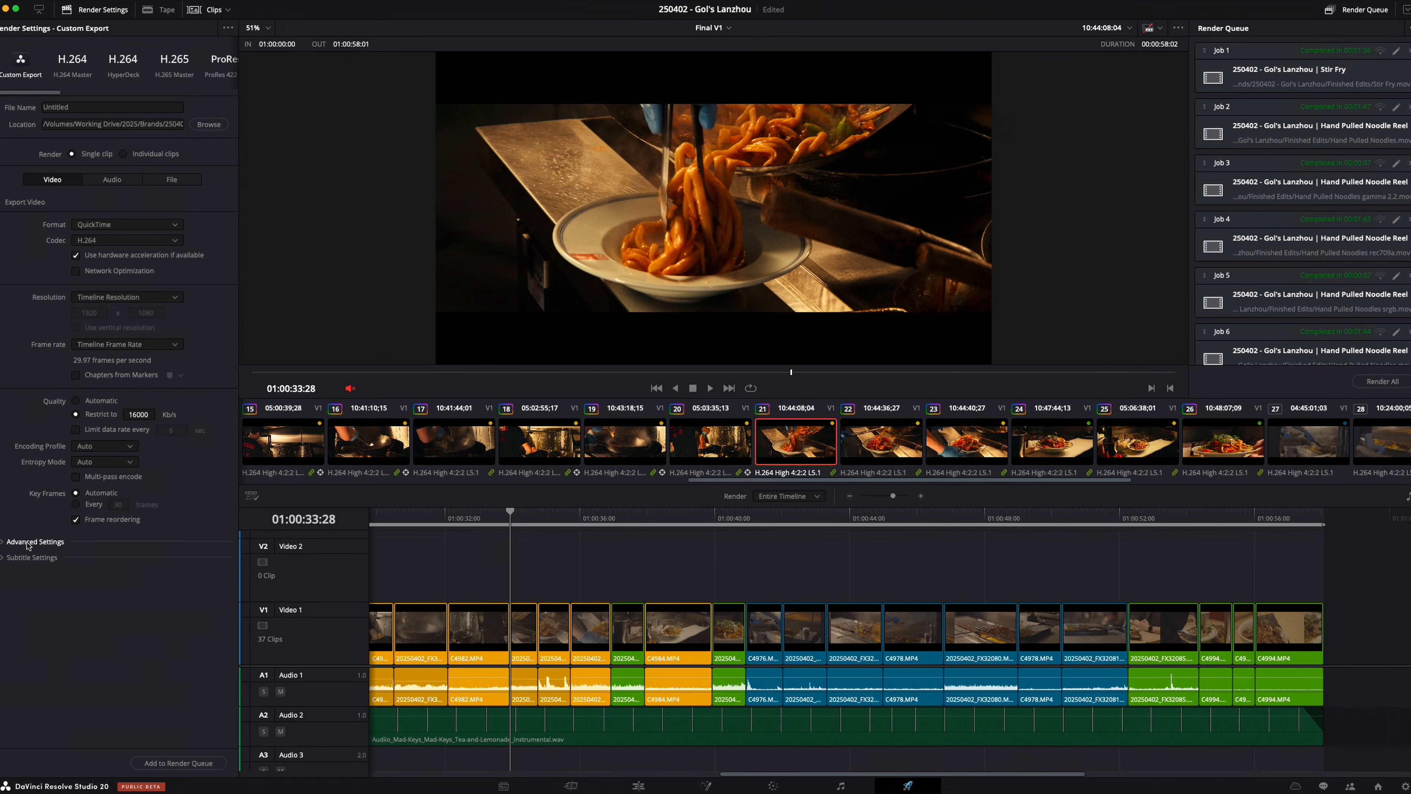
Expand Advanced Settings to reveal pixel aspect, data levels, Color Space Tag and Gamma Tag
{"action": "left_click", "coordinate": [35, 540]}
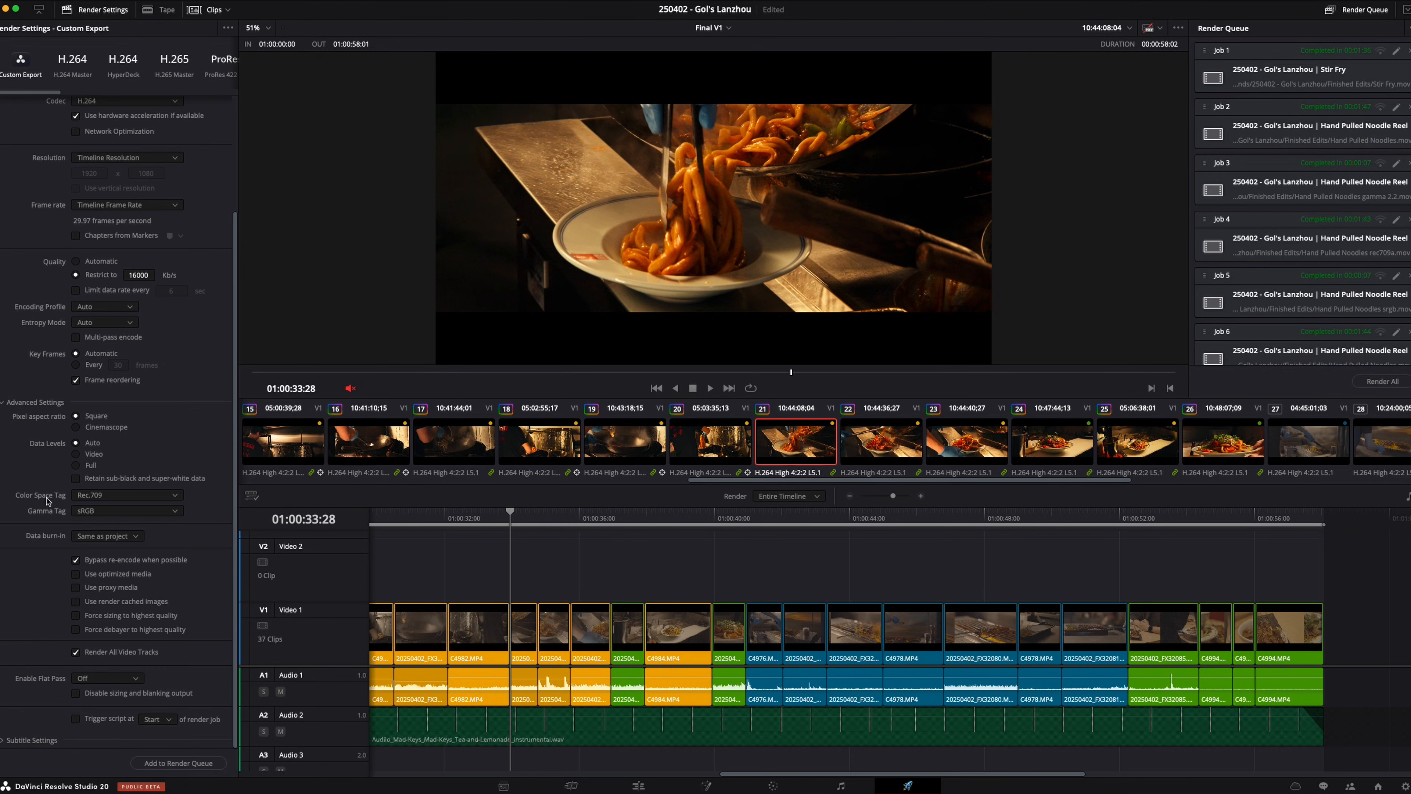